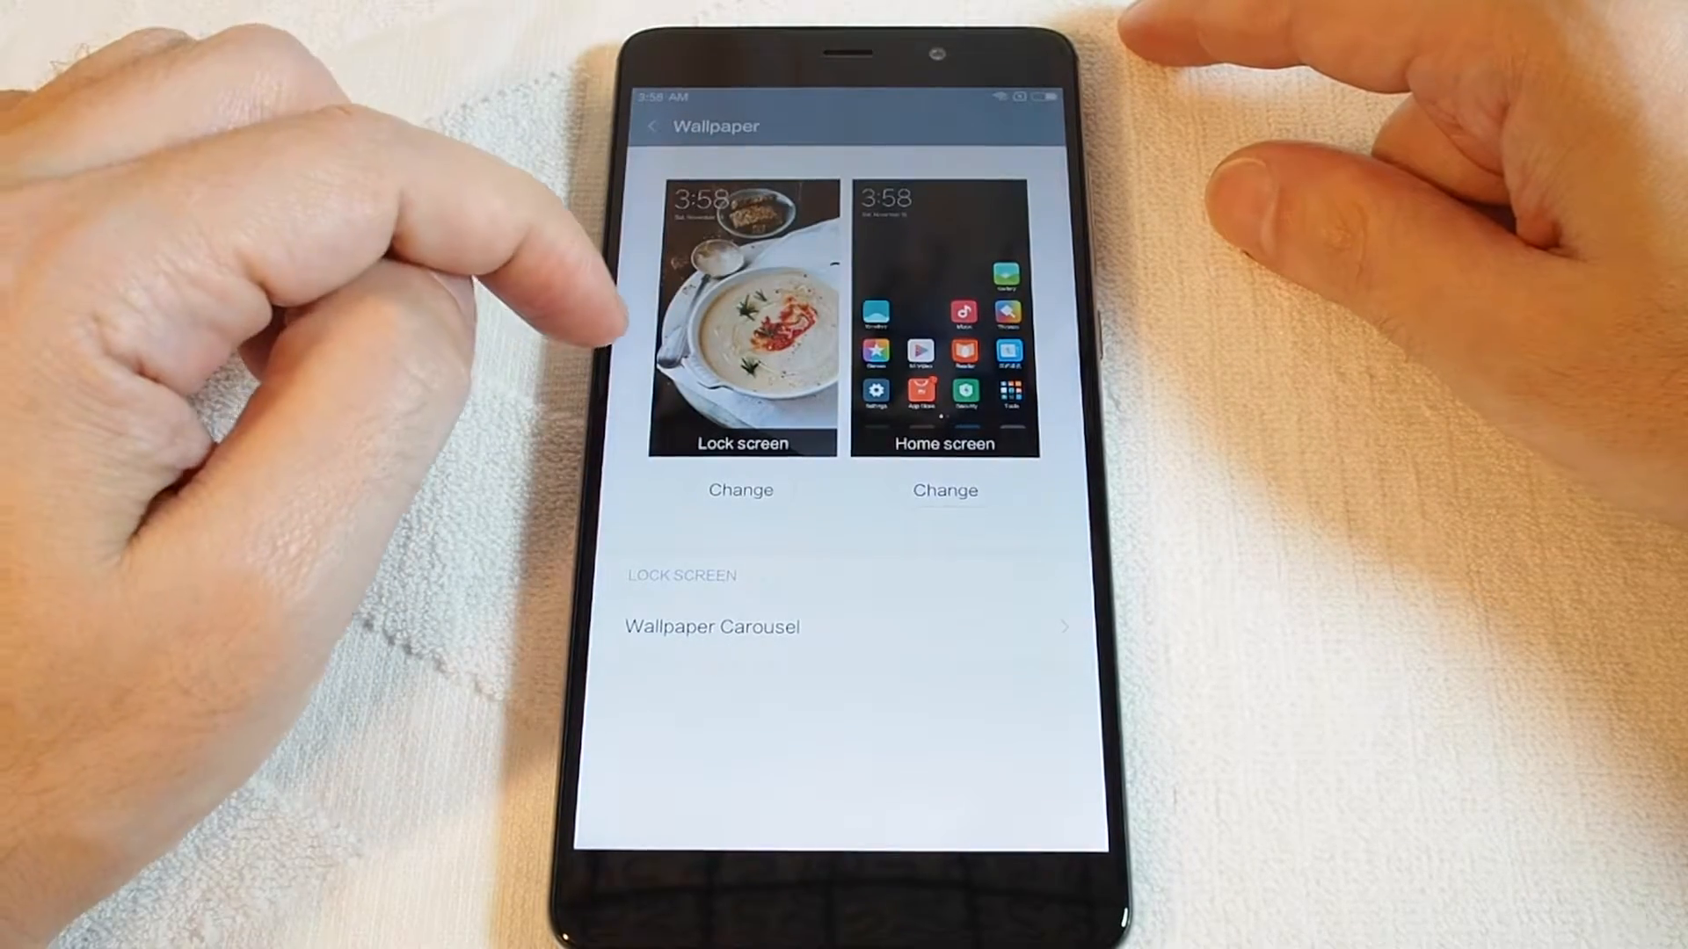
Use Change on the Wallpaper page to browse the offline system wallpaper gallery
left_click(740, 489)
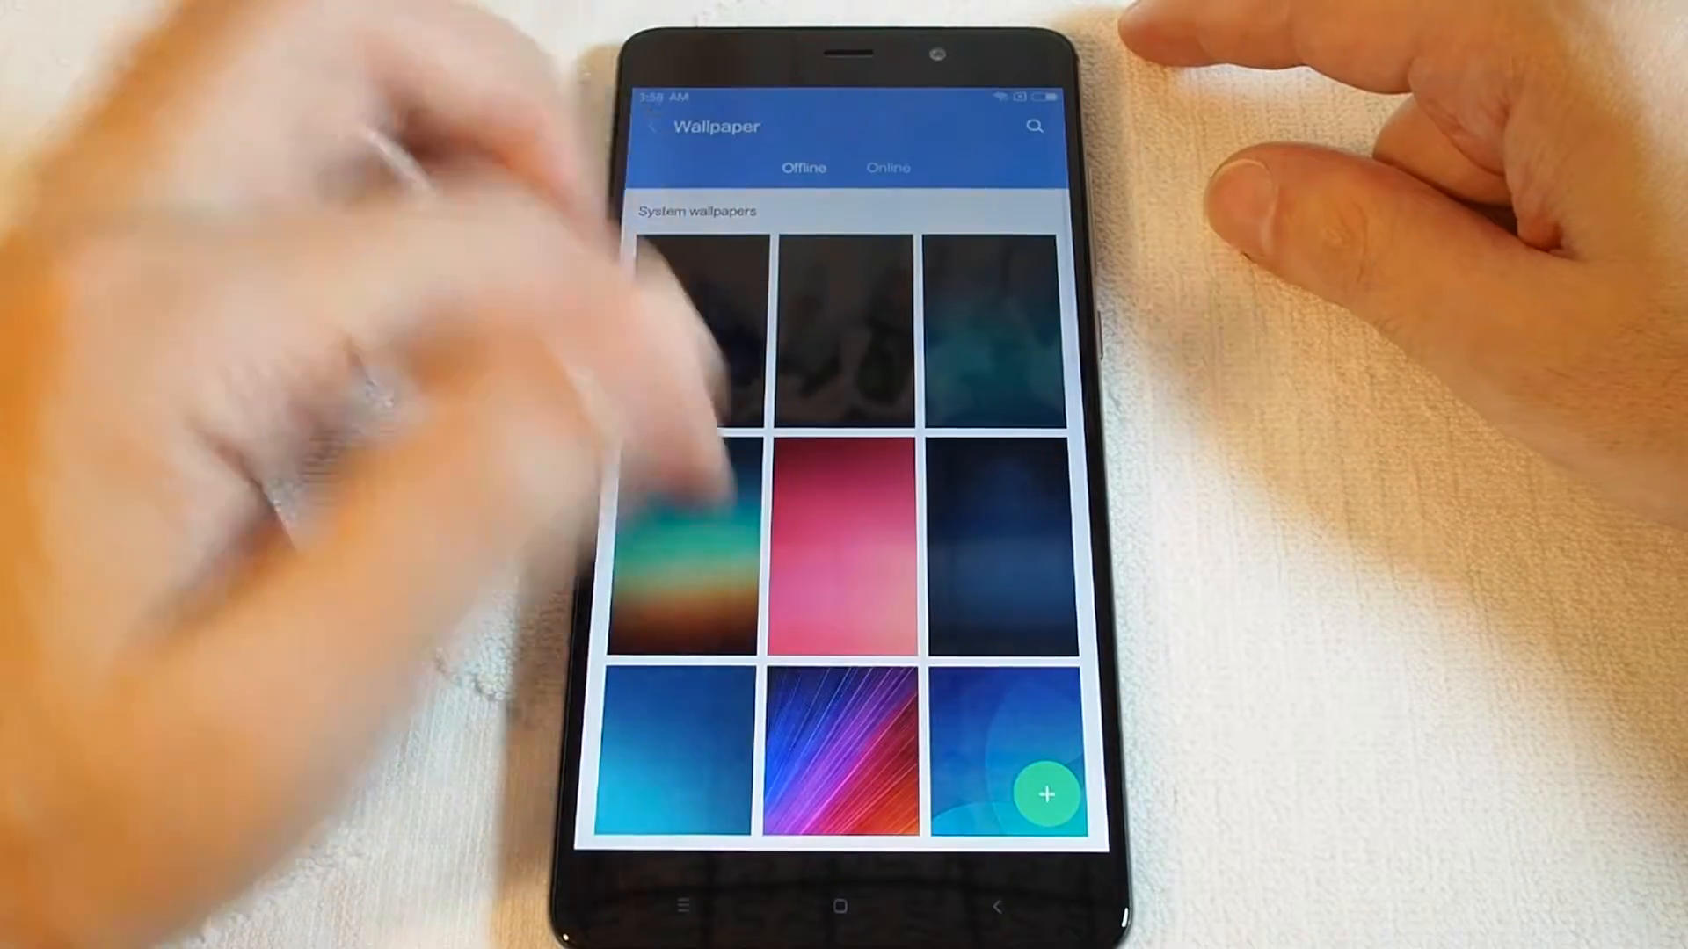
scroll("up", 3)
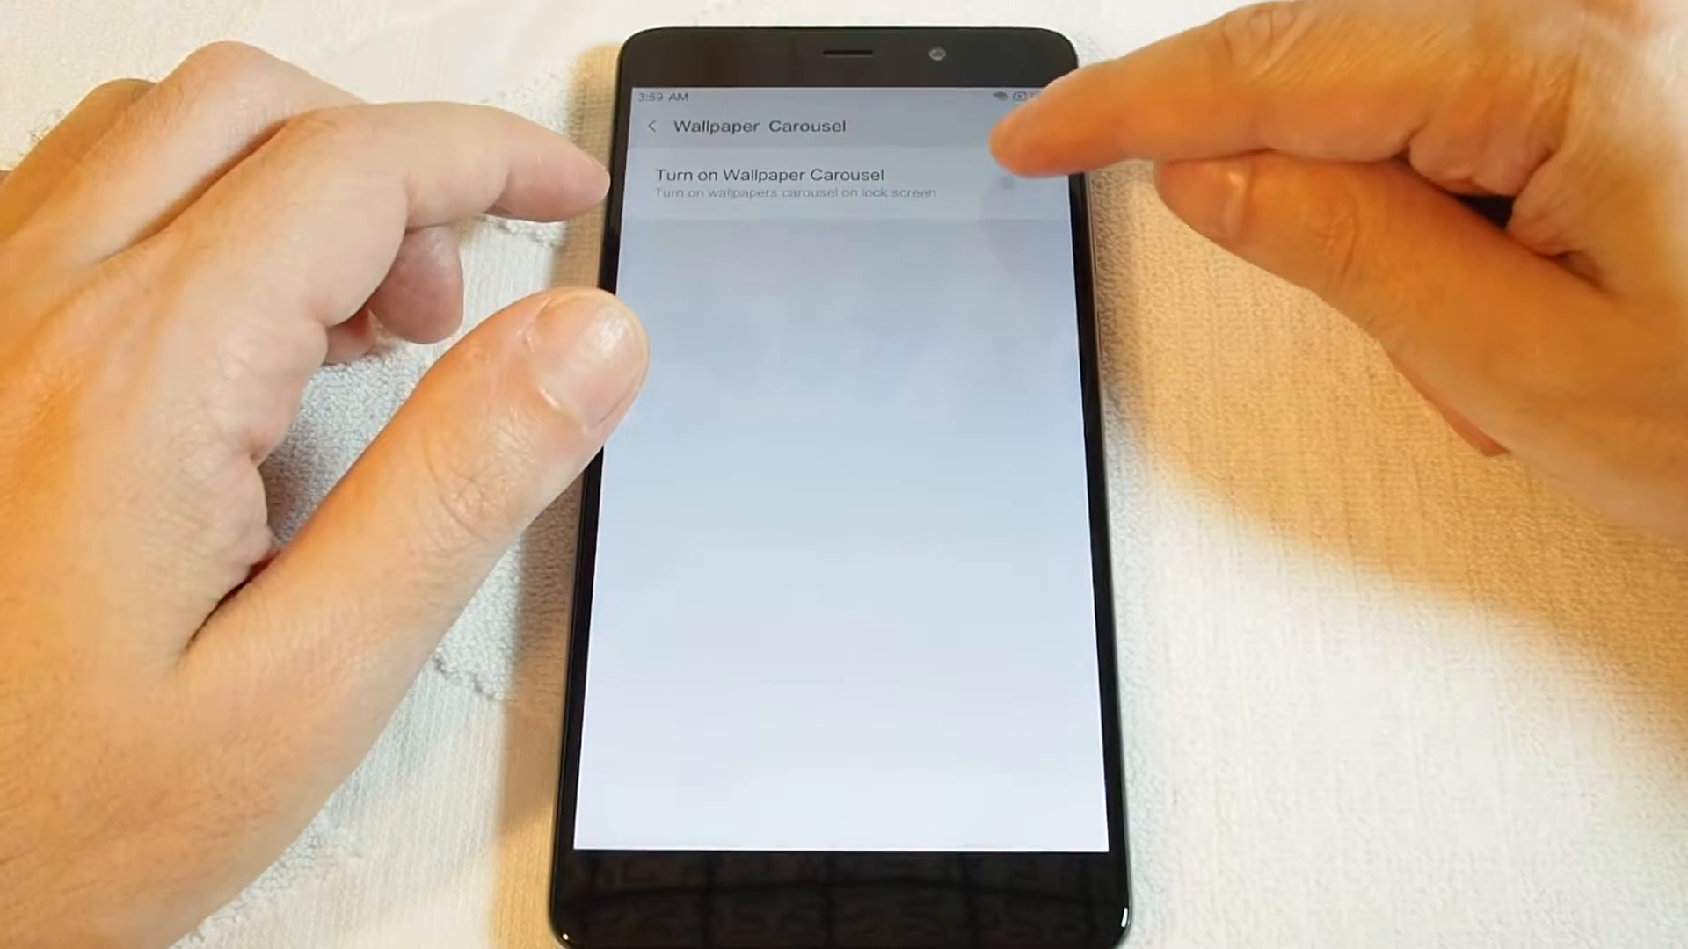
Enable Wallpaper Carousel and review its 15-minute update frequency, favorites and categories
left_click(1025, 183)
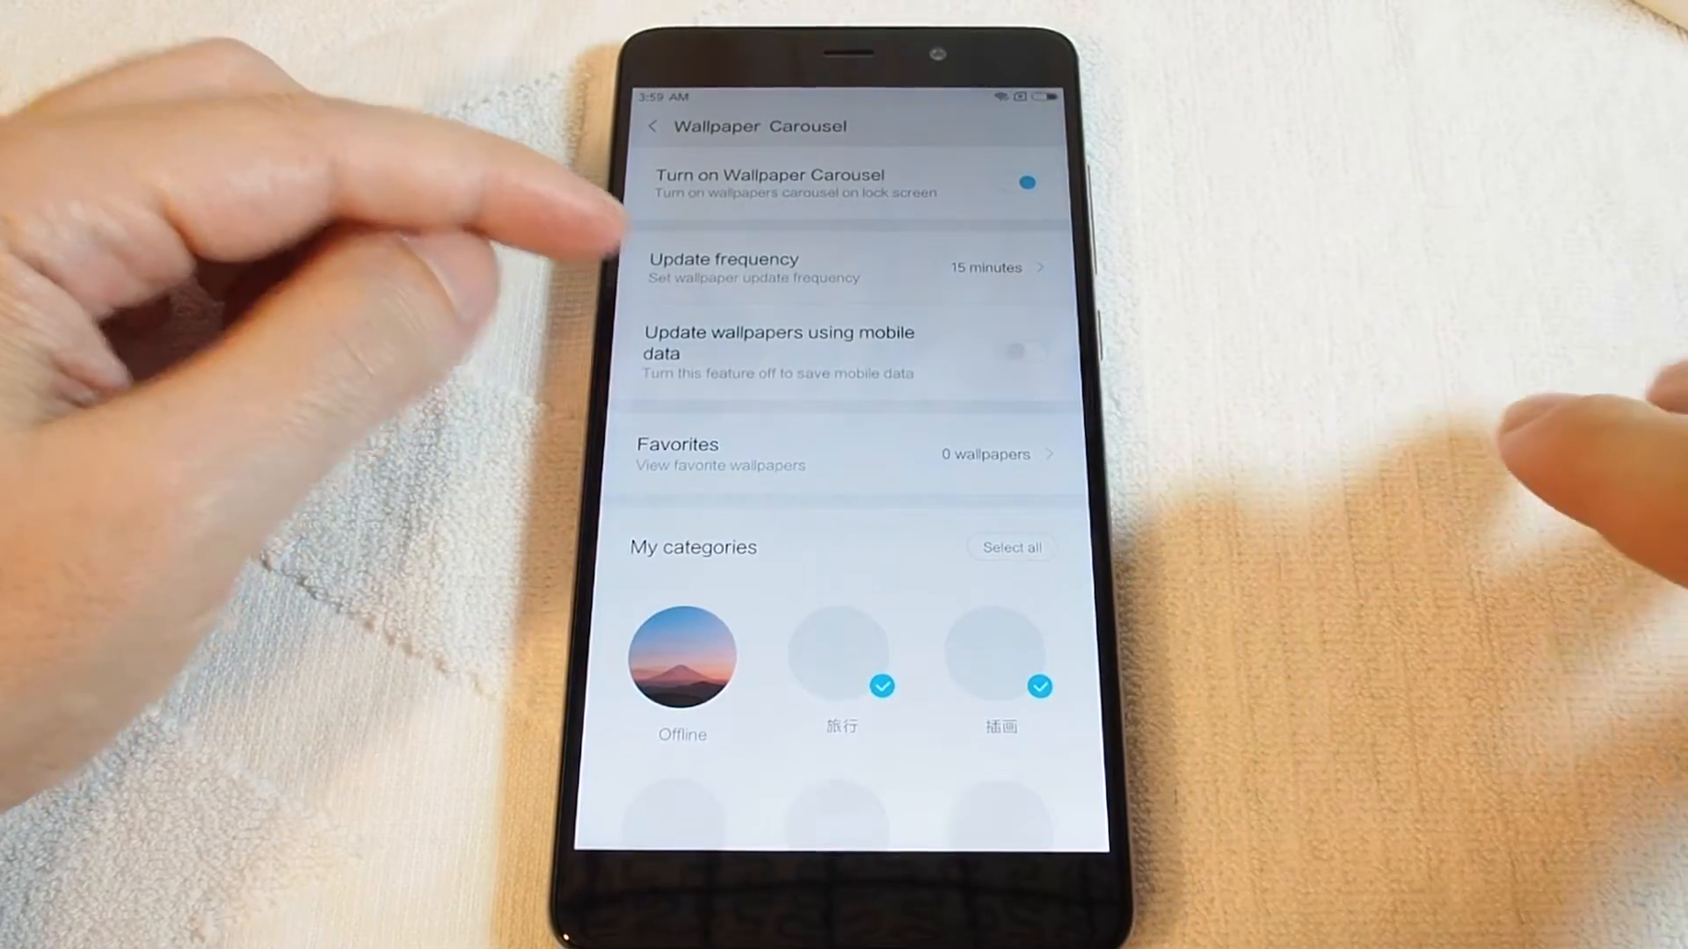
left_click(845, 268)
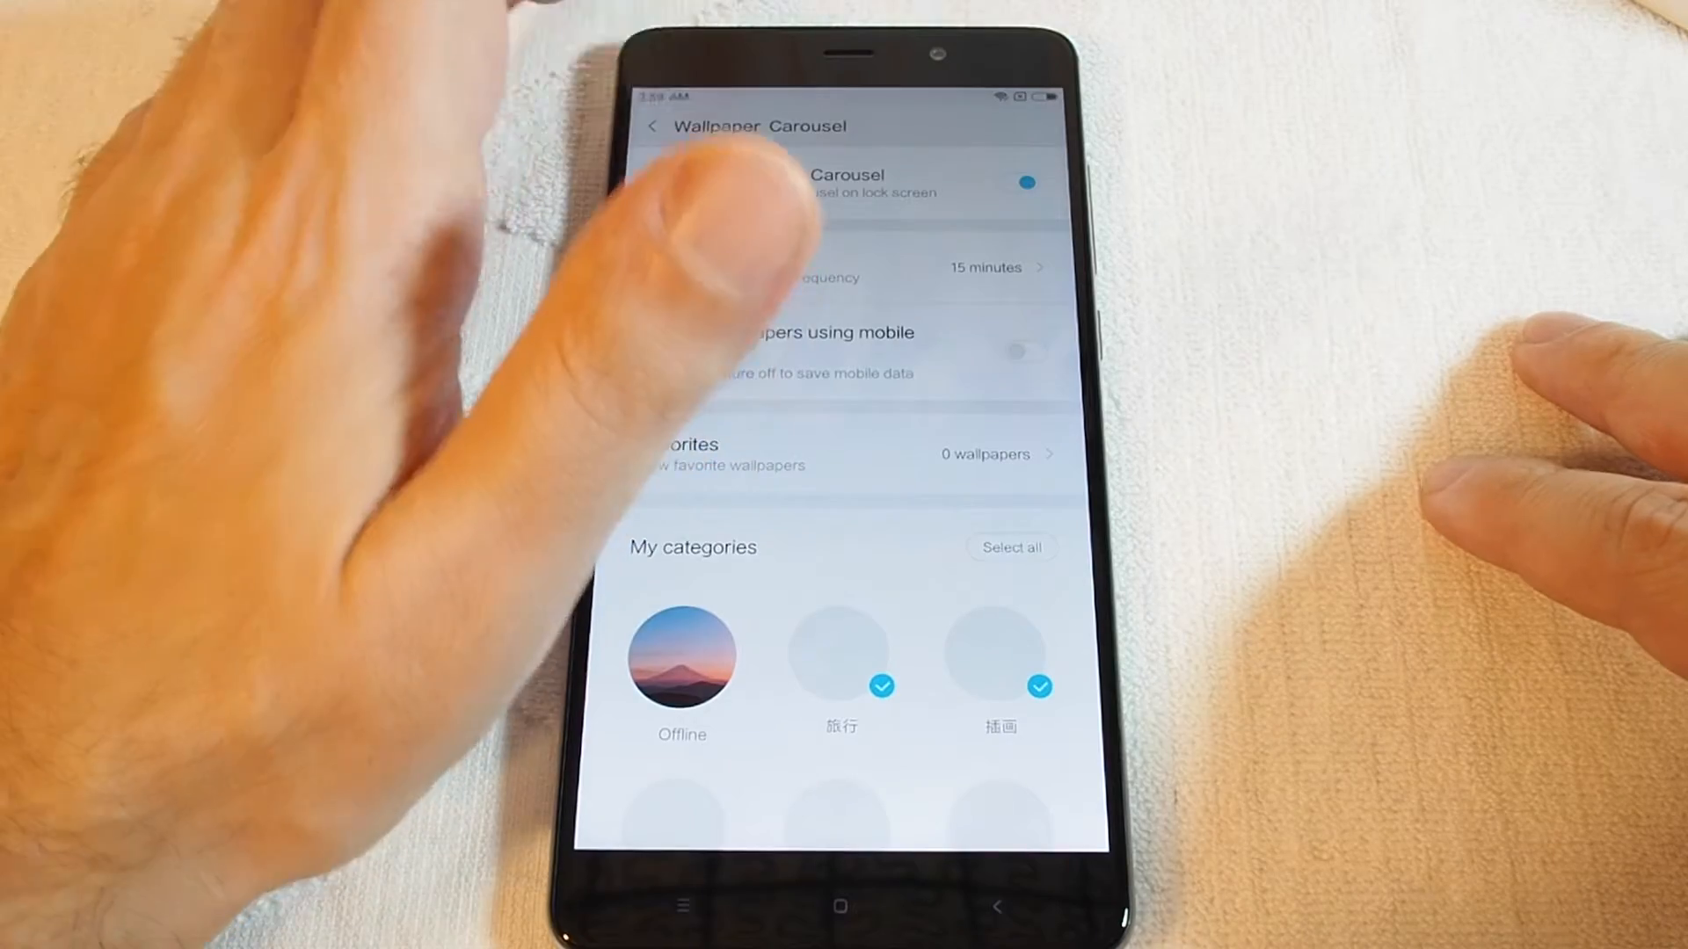
Disable Wallpaper Carousel and return to the Wallpaper overview with the new wallpapers
left_click(1023, 181)
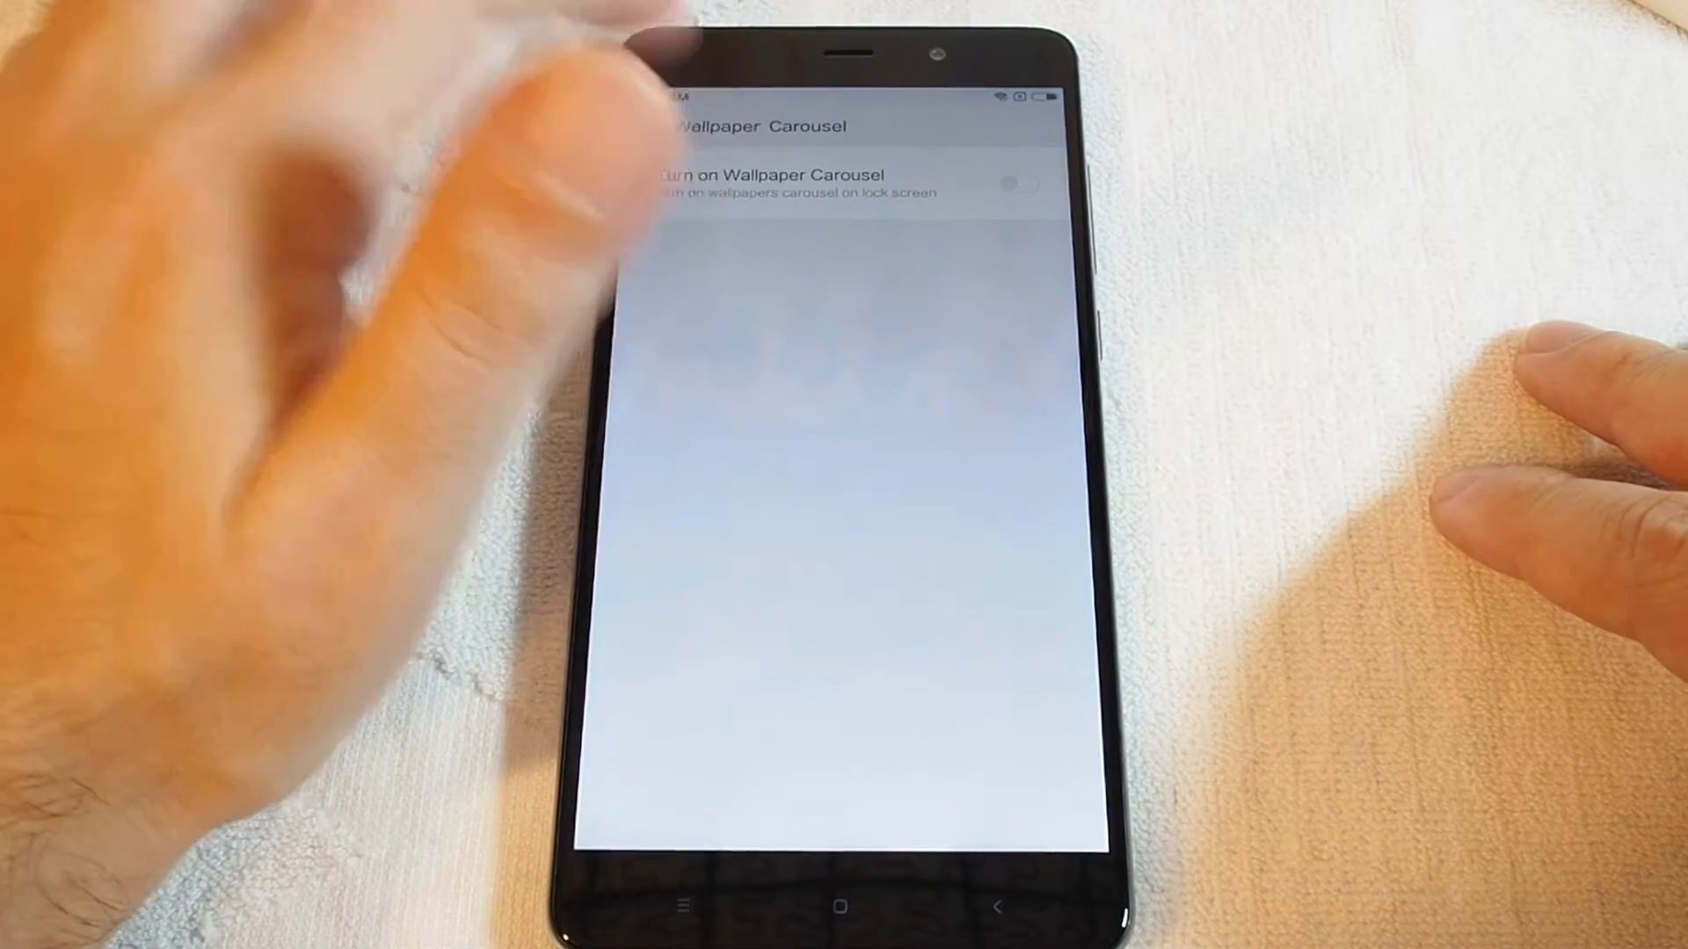
left_click(653, 125)
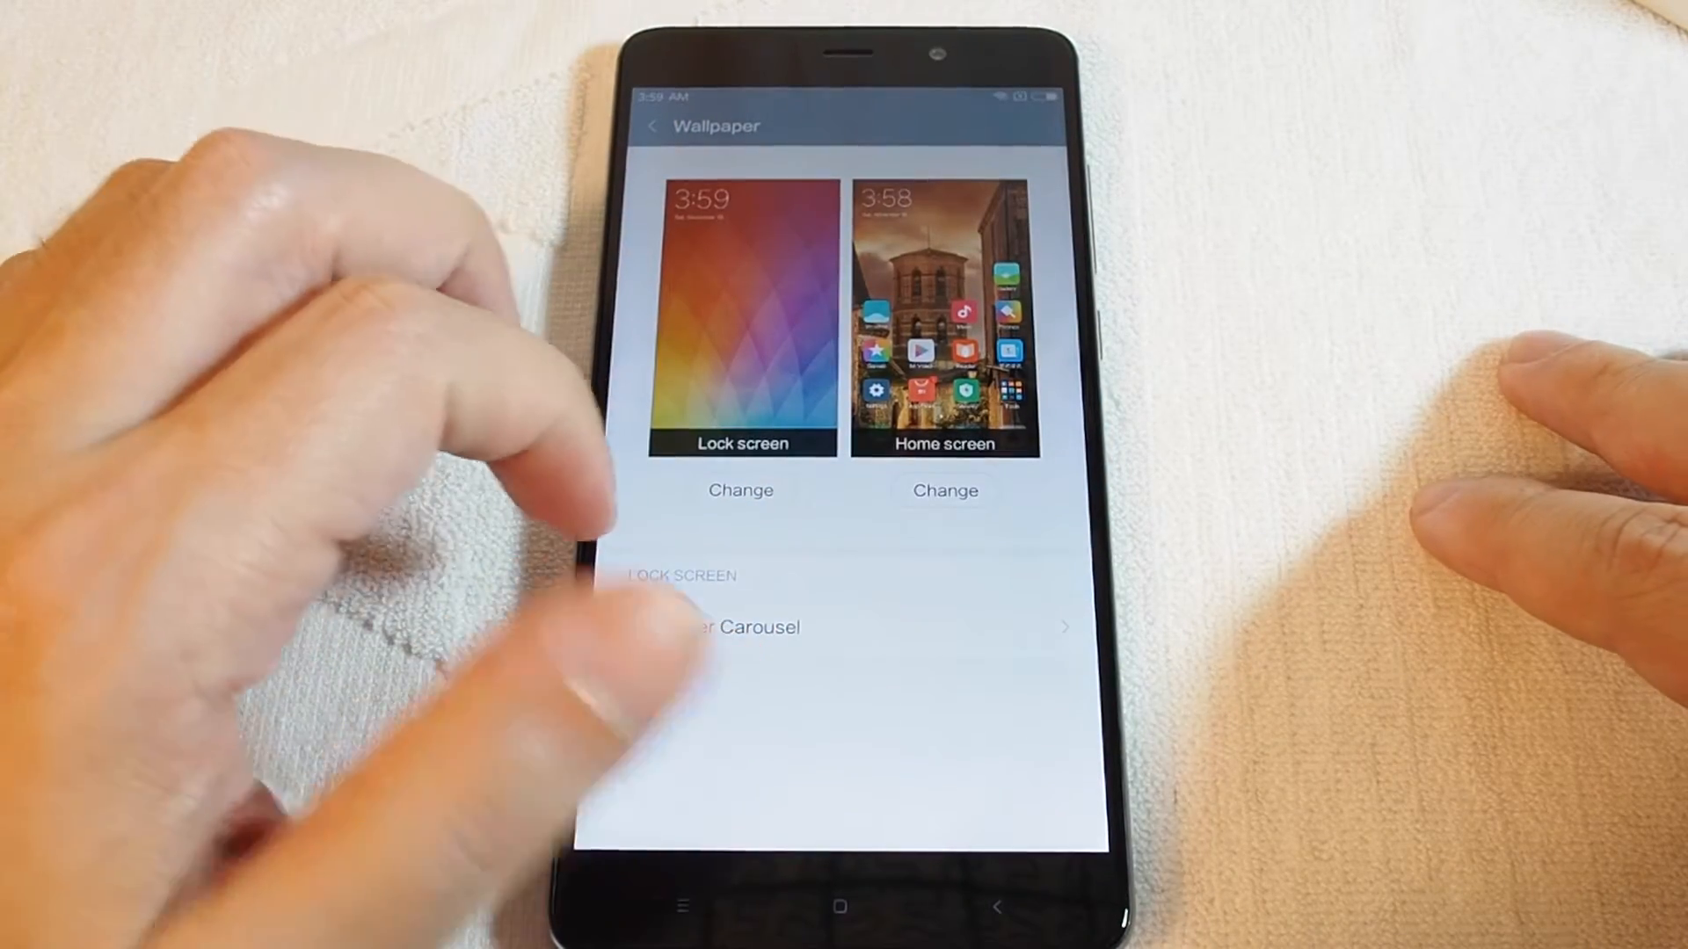